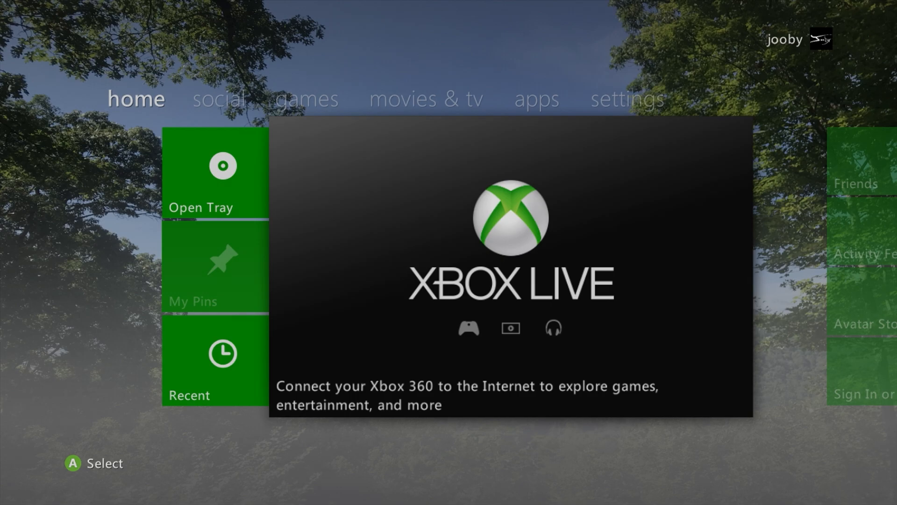
- Visit Console Settings showing console name Xbox 360, then back out to movies & tv
{"action": "scroll", "scroll_direction": "right", "scroll_amount": 3}
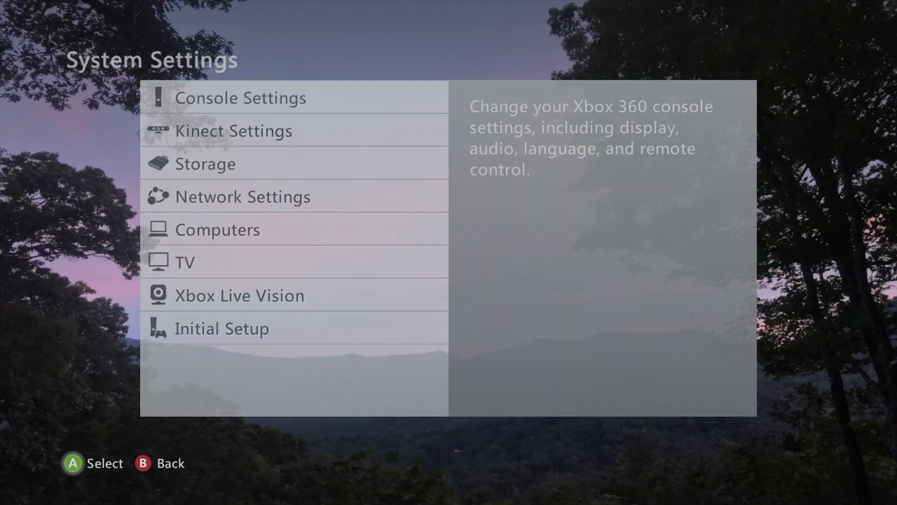
{"action": "left_click", "coordinate": [240, 97]}
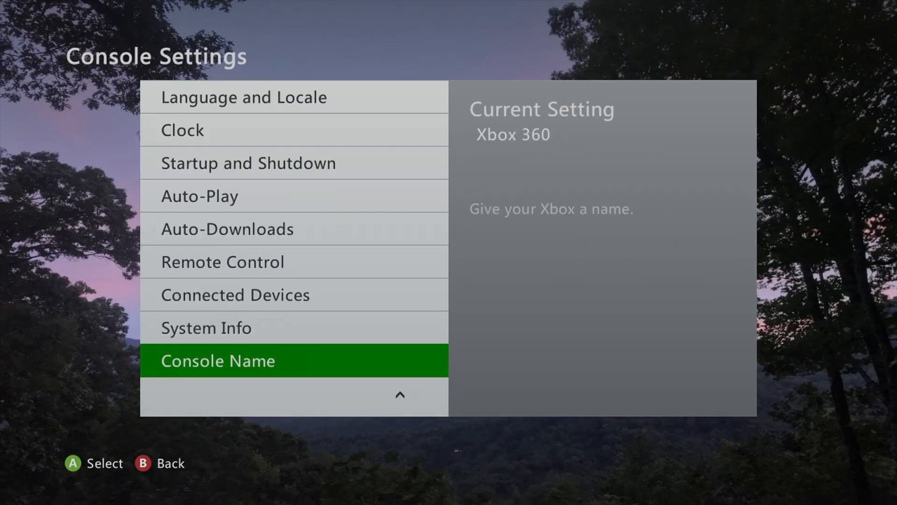
{"action": "key", "text": "Up"}
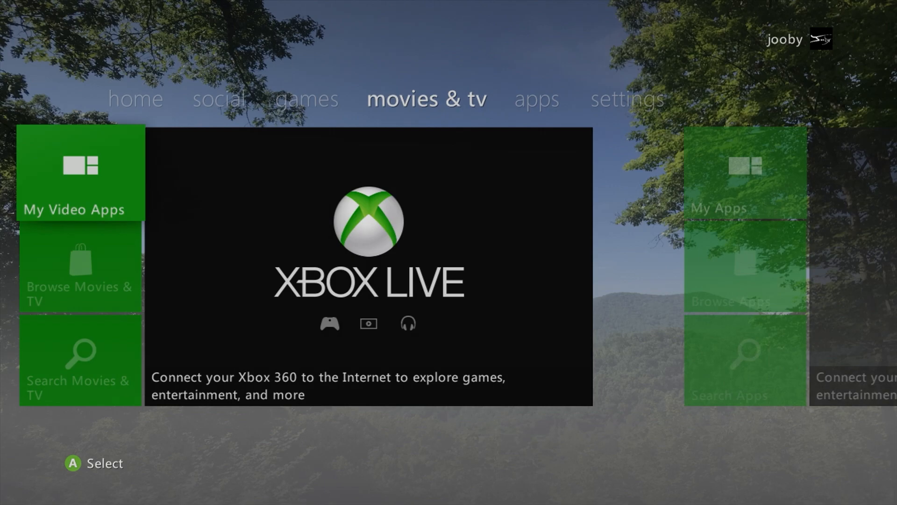
- Open My Games and launch XeXMenu, browsing Usb0 with the Stealth Server ProtoV2.4 folder
{"action": "scroll", "scroll_direction": "left", "scroll_amount": 3}
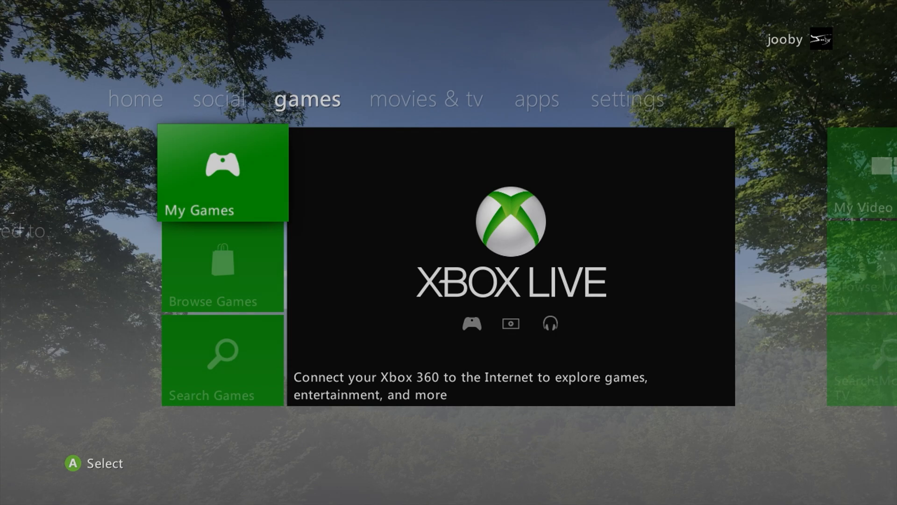
{"action": "left_click", "coordinate": [222, 173]}
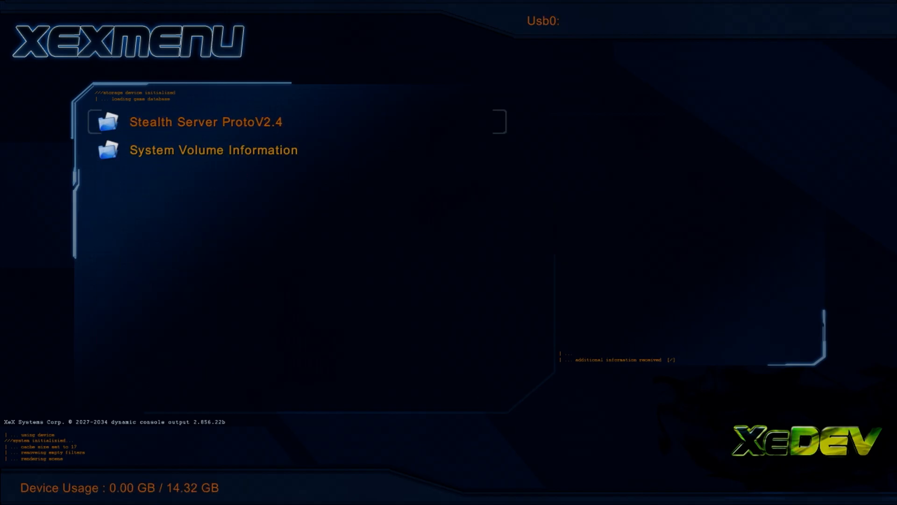
- Open Stealth Server ProtoV2.4 and bring up file operations for launch.ini
{"action": "double_click", "coordinate": [205, 122]}
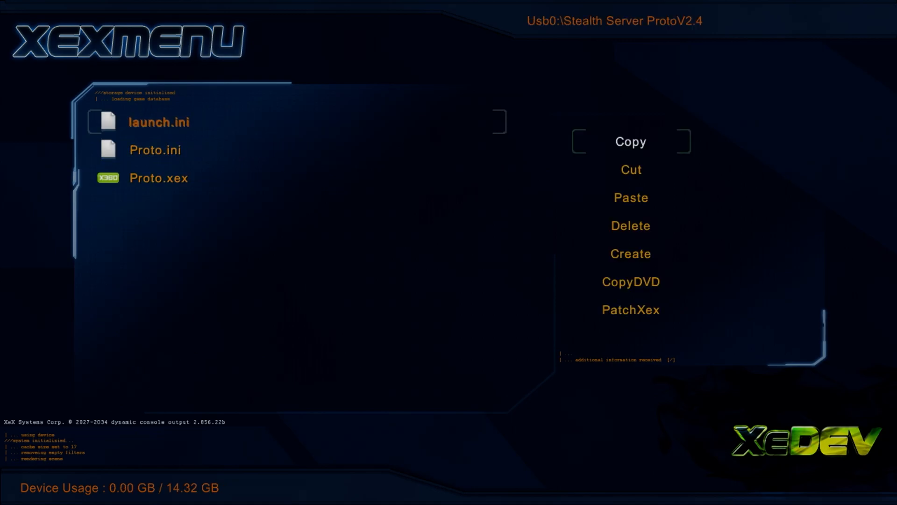
- Copy launch.ini, Proto.ini and Proto.xex from Usb0 and paste them into the Hdd1 root
{"action": "left_click", "coordinate": [630, 141]}
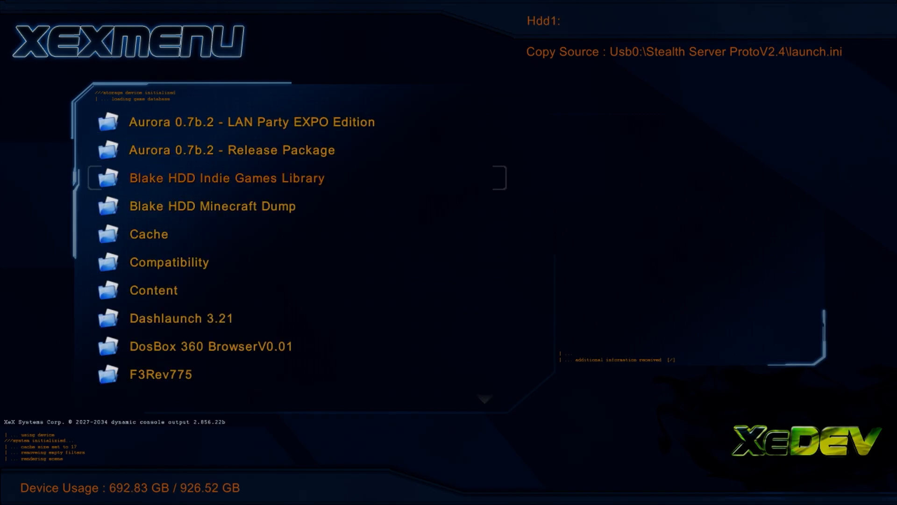
{"action": "right_click", "coordinate": [211, 206]}
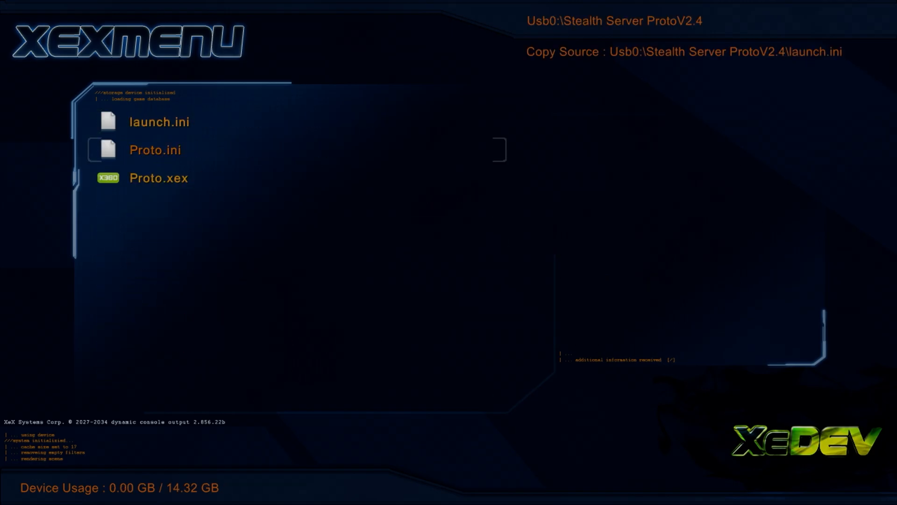
{"action": "left_click", "coordinate": [155, 150]}
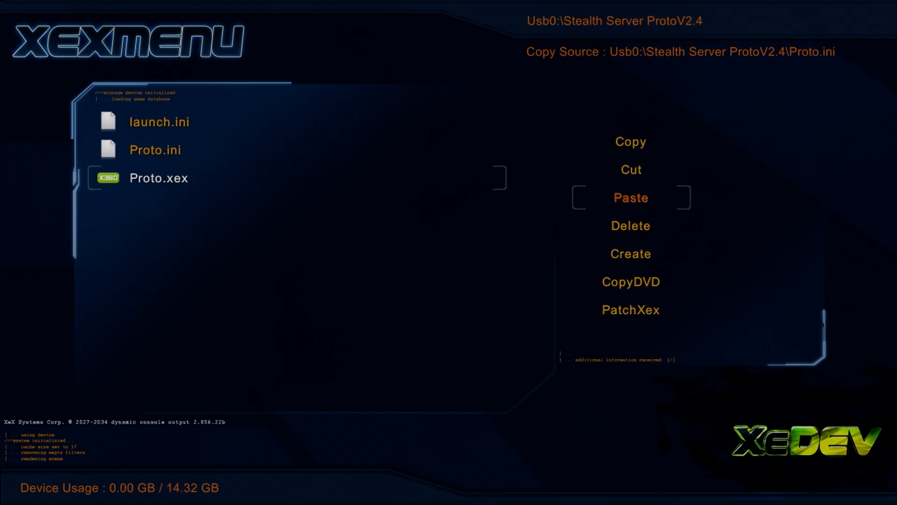
{"action": "left_click", "coordinate": [630, 142]}
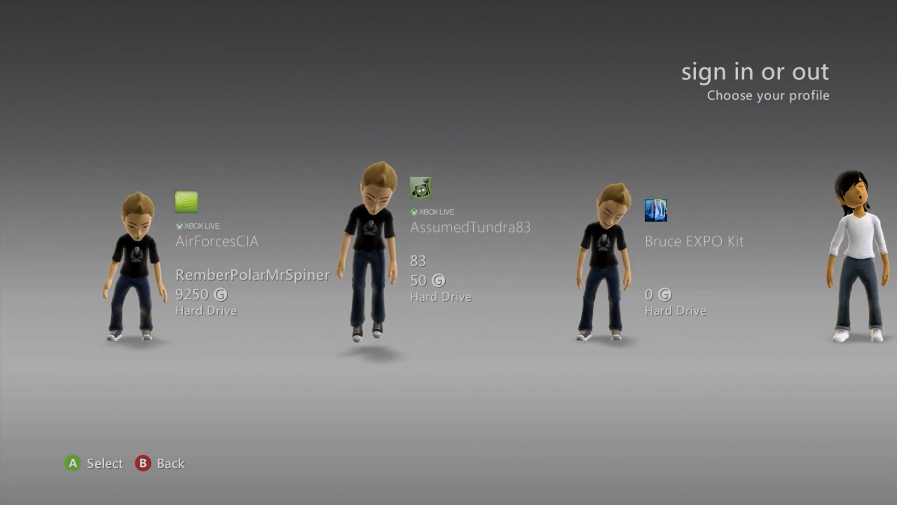
- Launch Proto from the hard drive and scroll through the Sign In or Out profile list
{"action": "scroll", "scroll_direction": "right", "scroll_amount": 3}
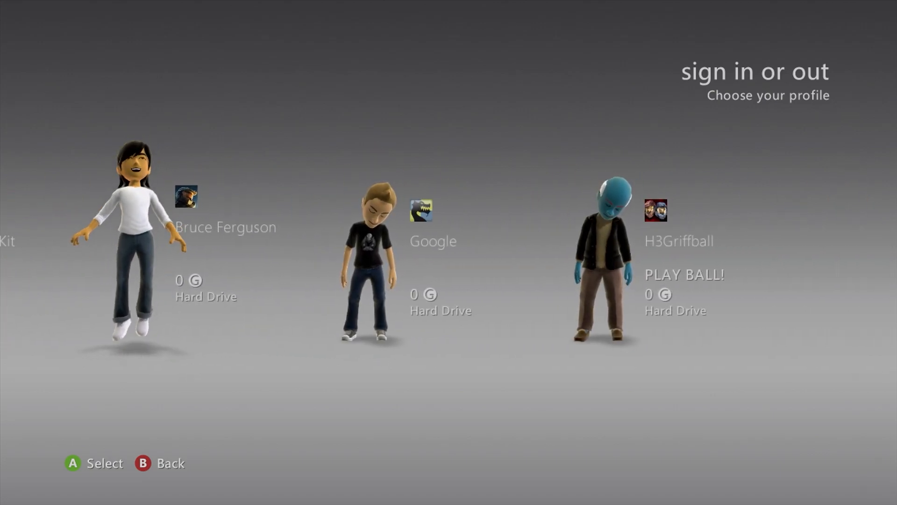
{"action": "scroll", "scroll_direction": "right", "scroll_amount": 3}
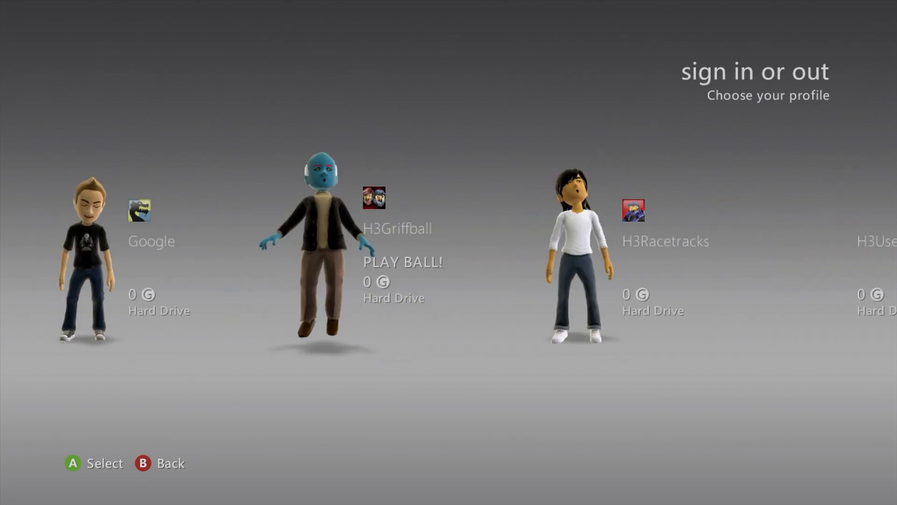
{"action": "scroll", "scroll_direction": "right", "scroll_amount": 3}
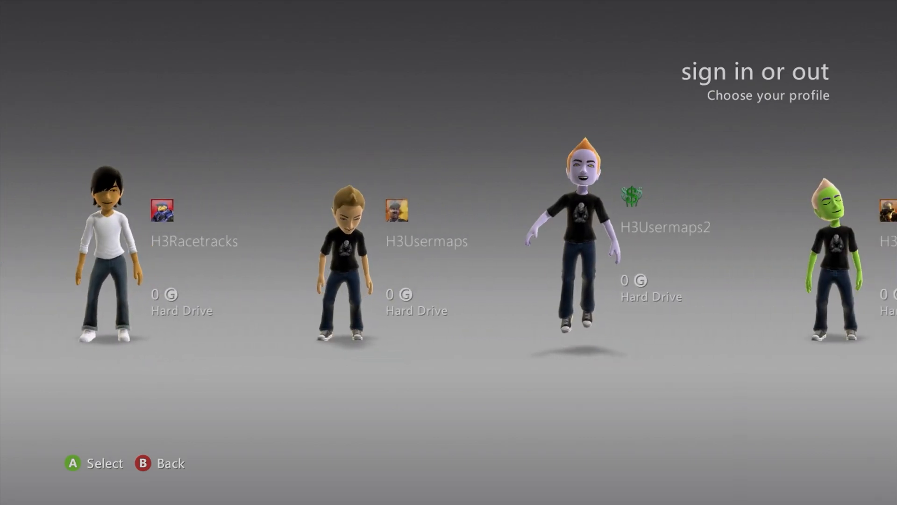
{"action": "scroll", "scroll_direction": "right", "scroll_amount": 3}
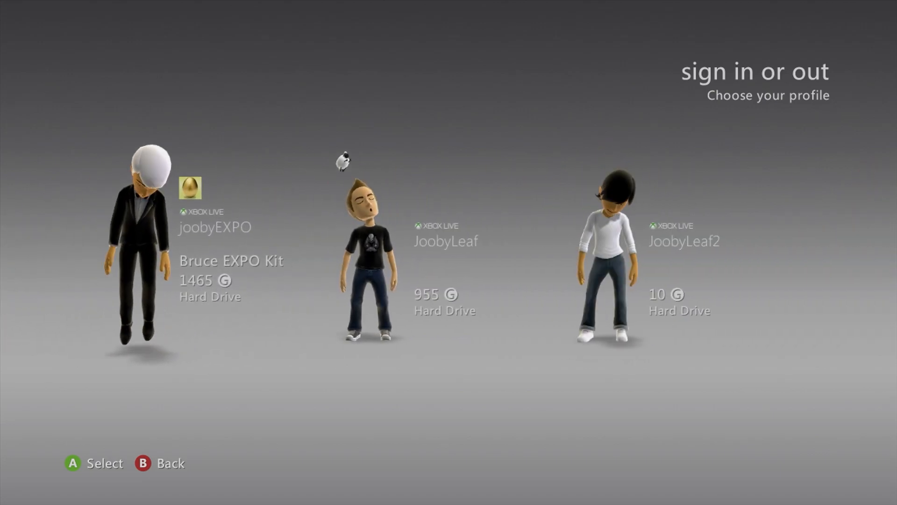
{"action": "scroll", "scroll_direction": "right", "scroll_amount": 3}
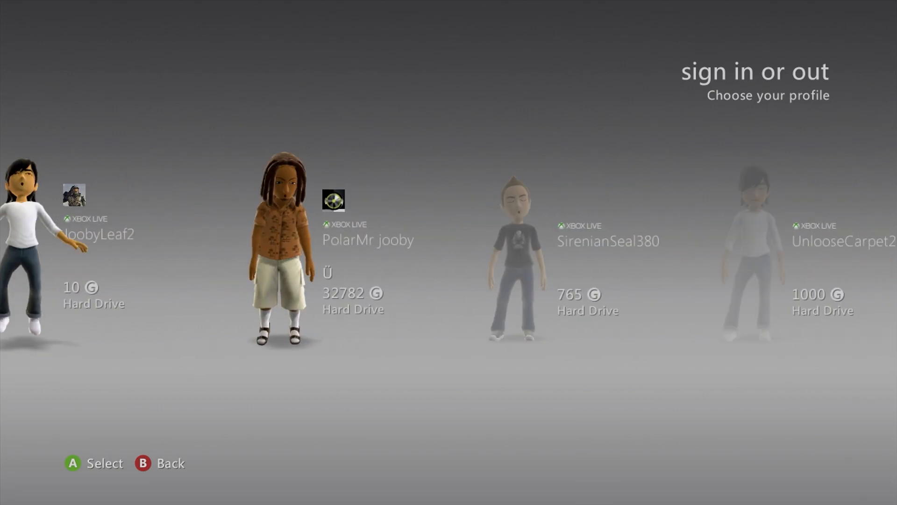
{"action": "scroll", "scroll_direction": "left", "scroll_amount": 3}
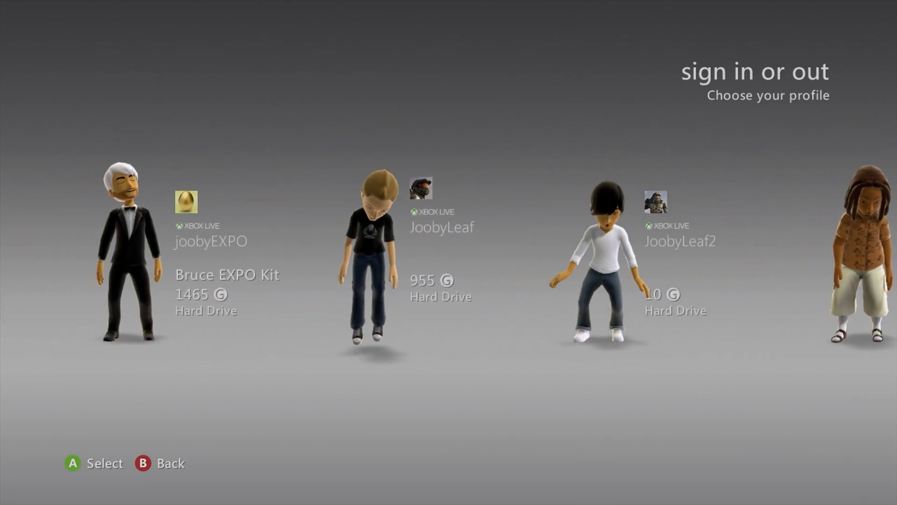
{"action": "scroll", "scroll_direction": "right", "scroll_amount": 3}
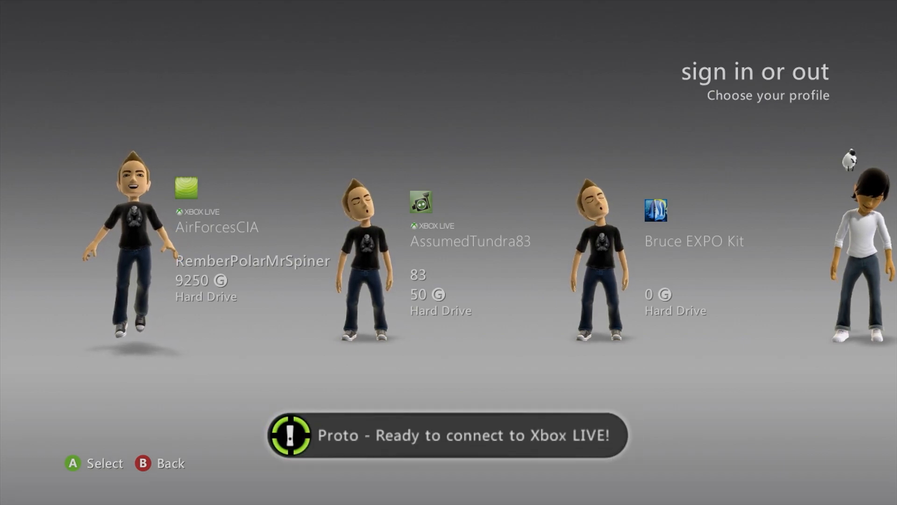
- Scroll to the tuxedo avatar profile jooby EXPO and sign in to Xbox LIVE
{"action": "scroll", "scroll_direction": "right", "scroll_amount": 3}
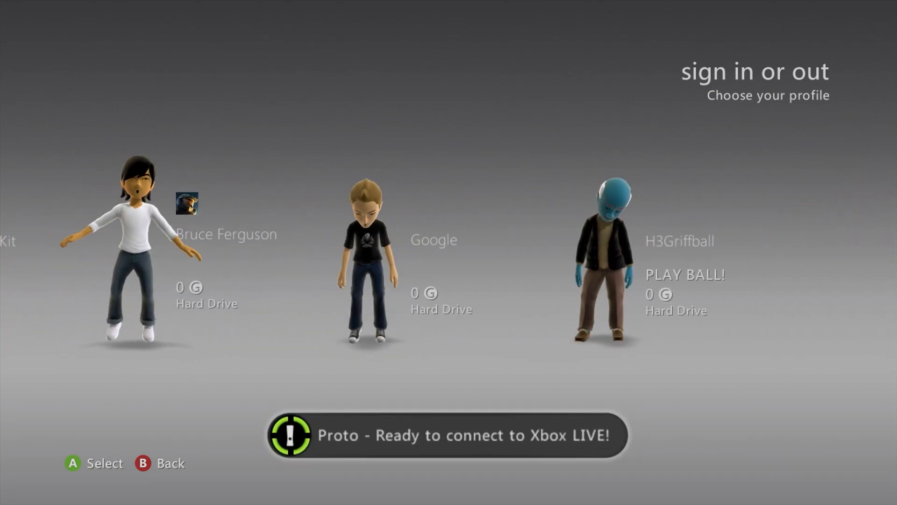
{"action": "scroll", "scroll_direction": "right", "scroll_amount": 3}
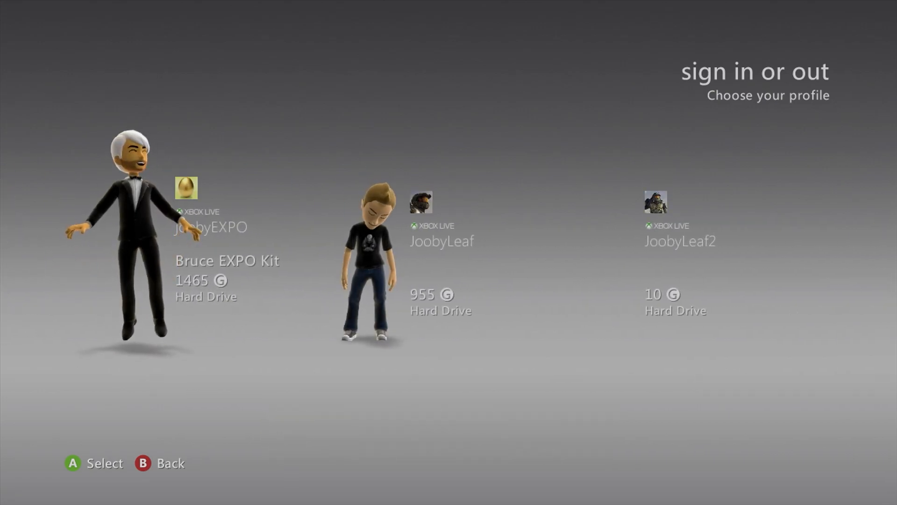
{"action": "left_click", "coordinate": [137, 229]}
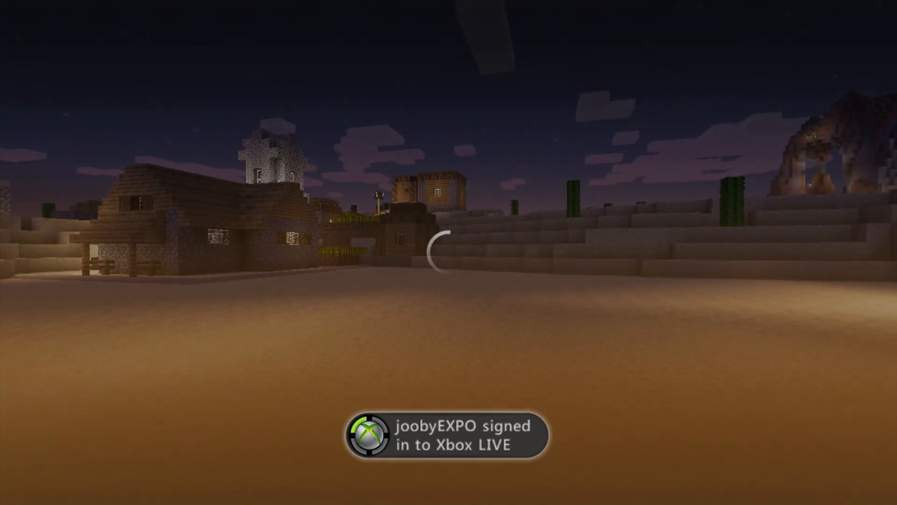
- Bring up the dashboard over Minecraft and show joobyEXPO's social hub with 3 friends online
{"action": "key", "text": "Guide"}
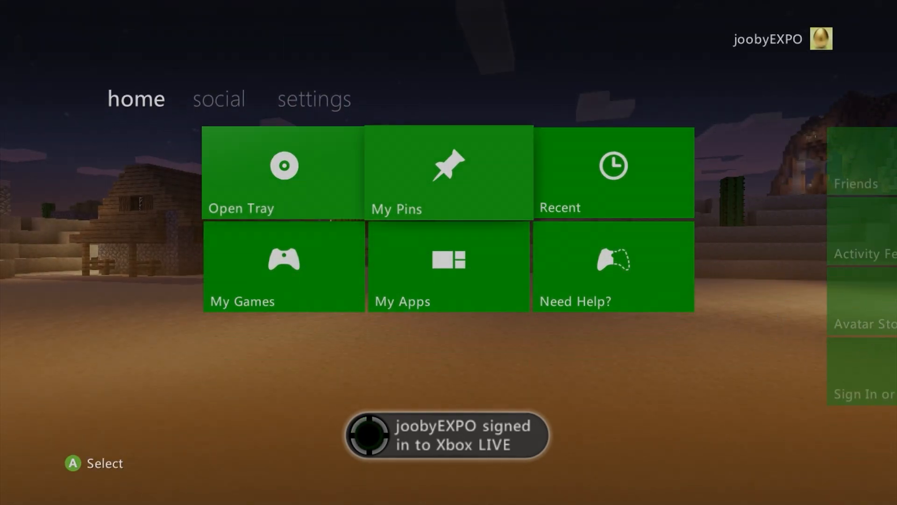
{"action": "left_click", "coordinate": [219, 98]}
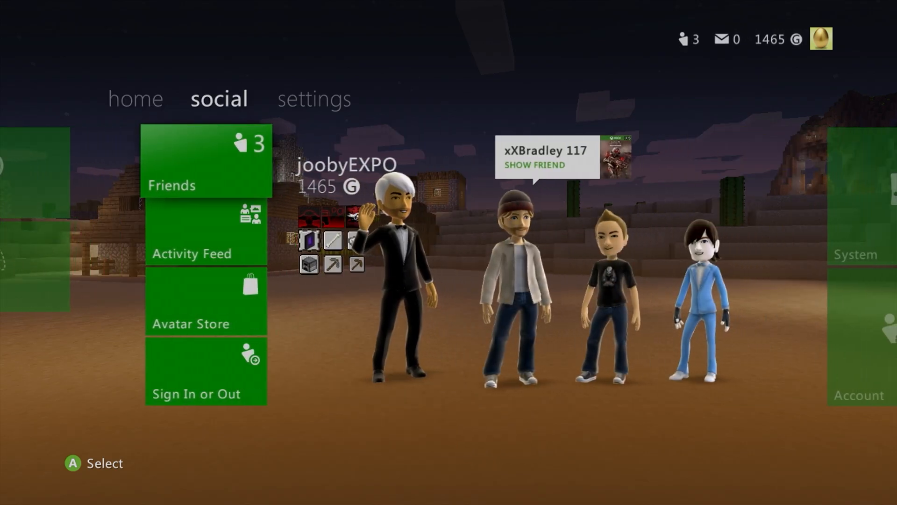